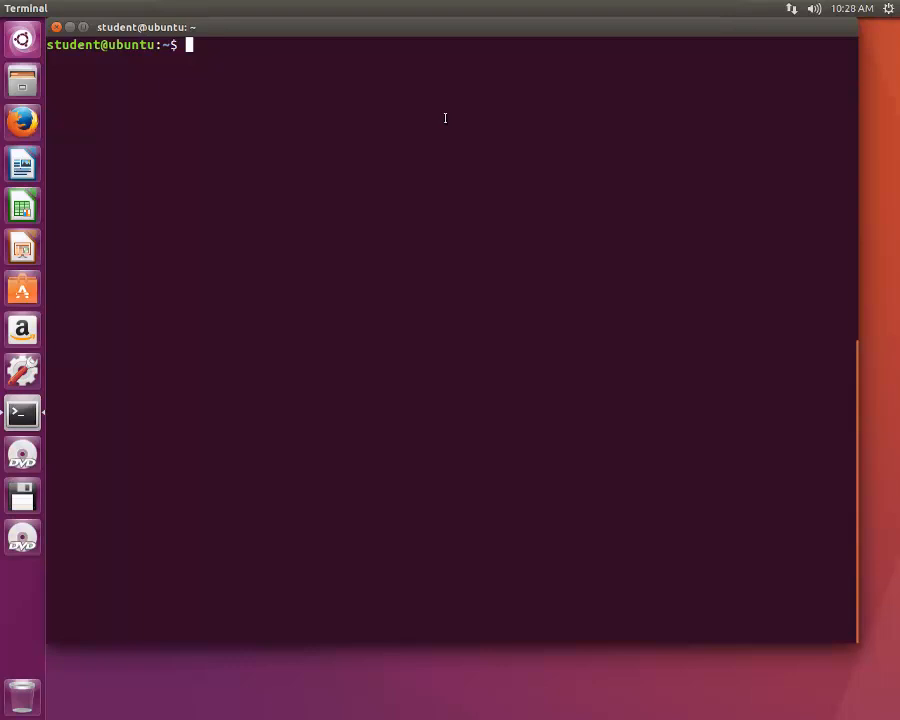
pyautogui.moveTo(348, 204)
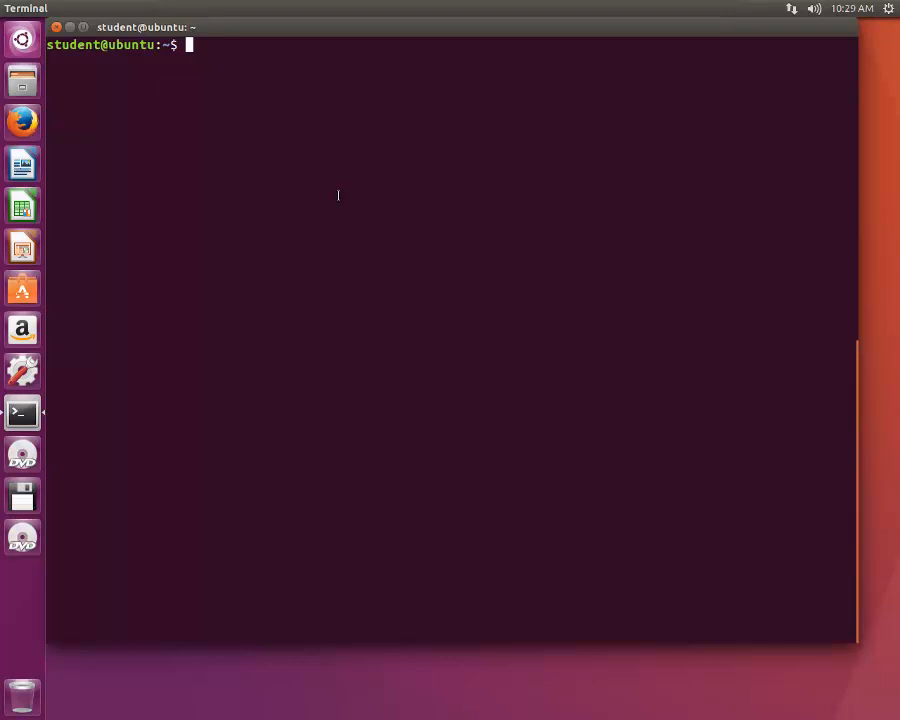
# Step: Change into /var/log with cd, then return home with a plain cd
pyautogui.write('cd /v')
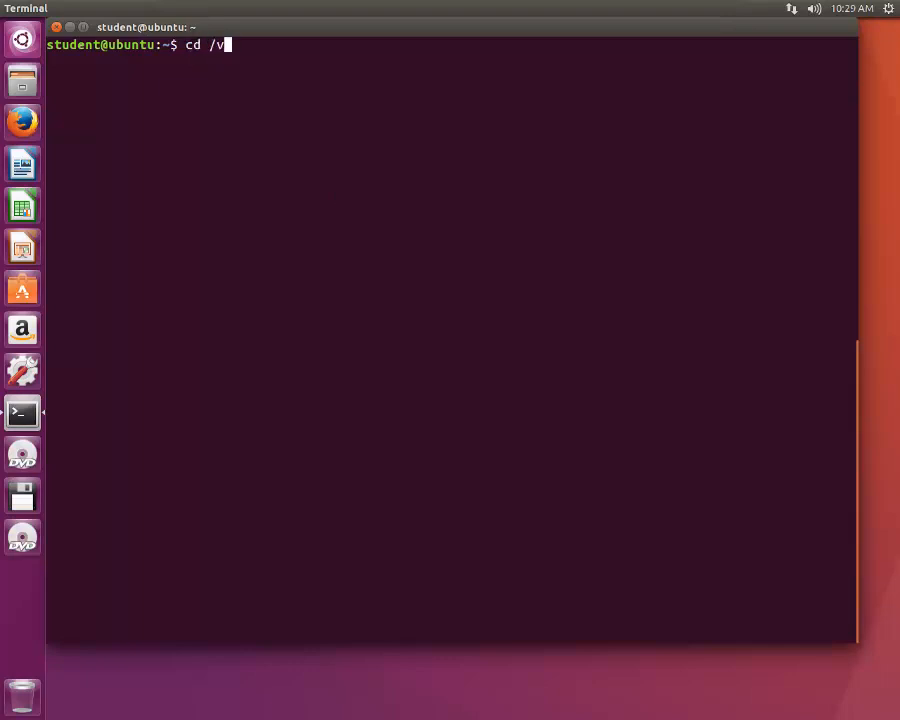
pyautogui.write('ar/')
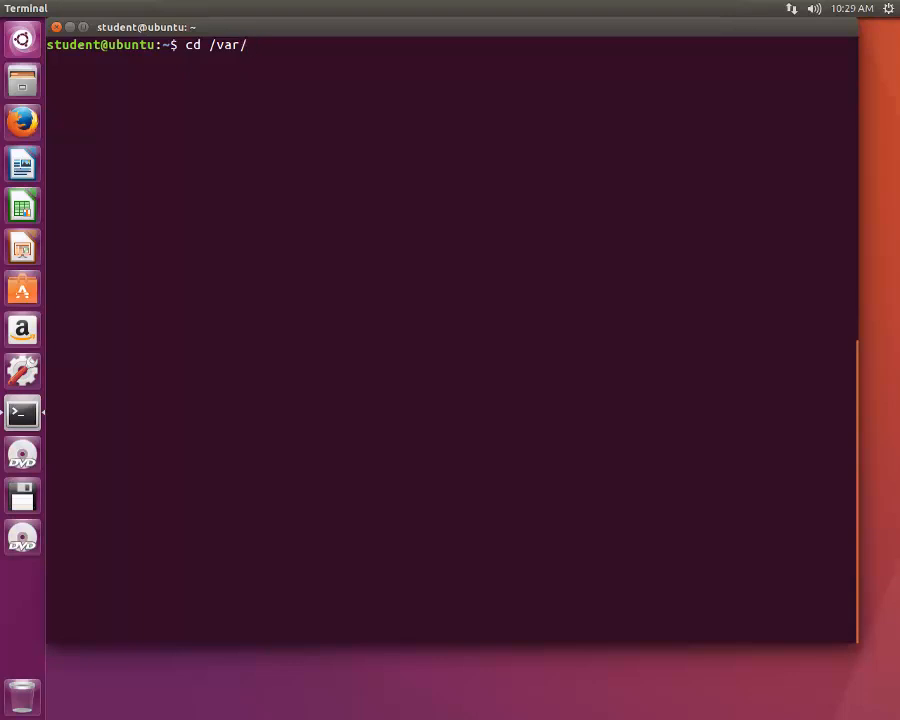
pyautogui.write('log/')
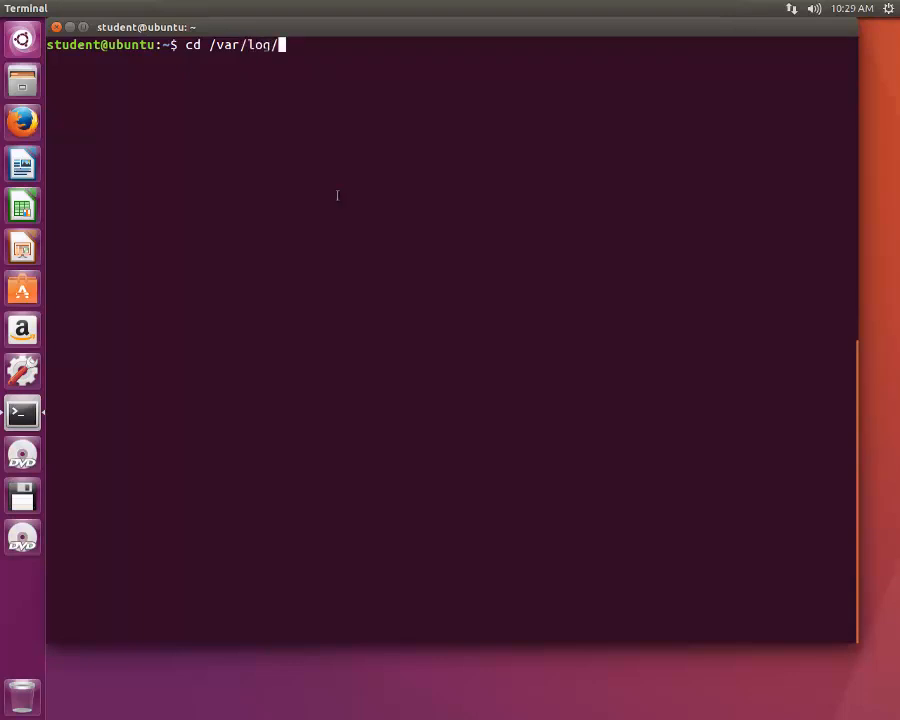
pyautogui.press('Return')
pyautogui.write('cd')
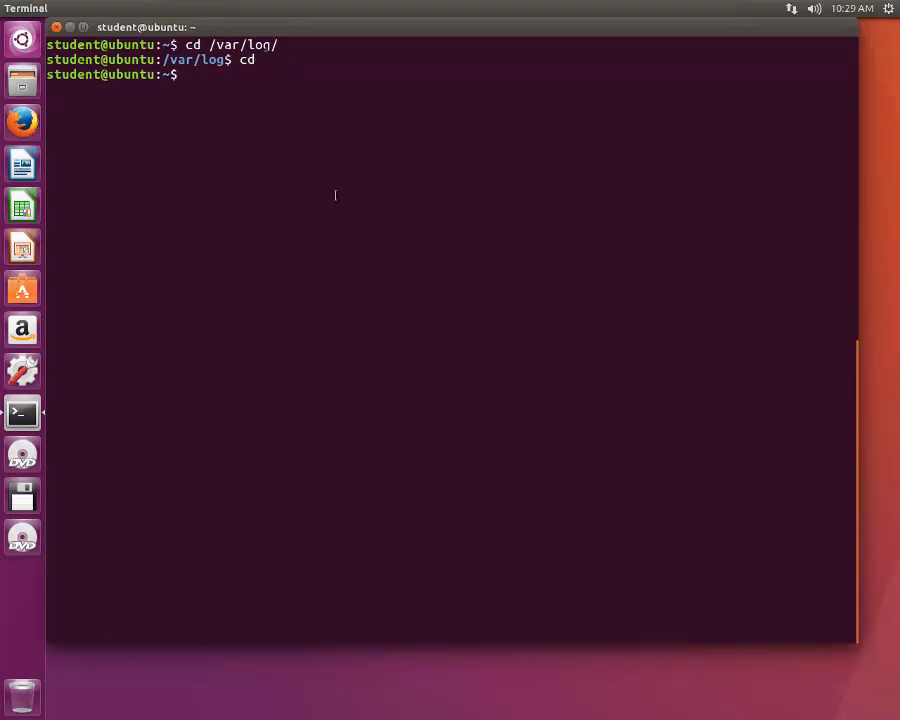
# Step: Run pwd to confirm the shell is in /home/student, then list its contents
pyautogui.write('pwd')
pyautogui.write('ls')
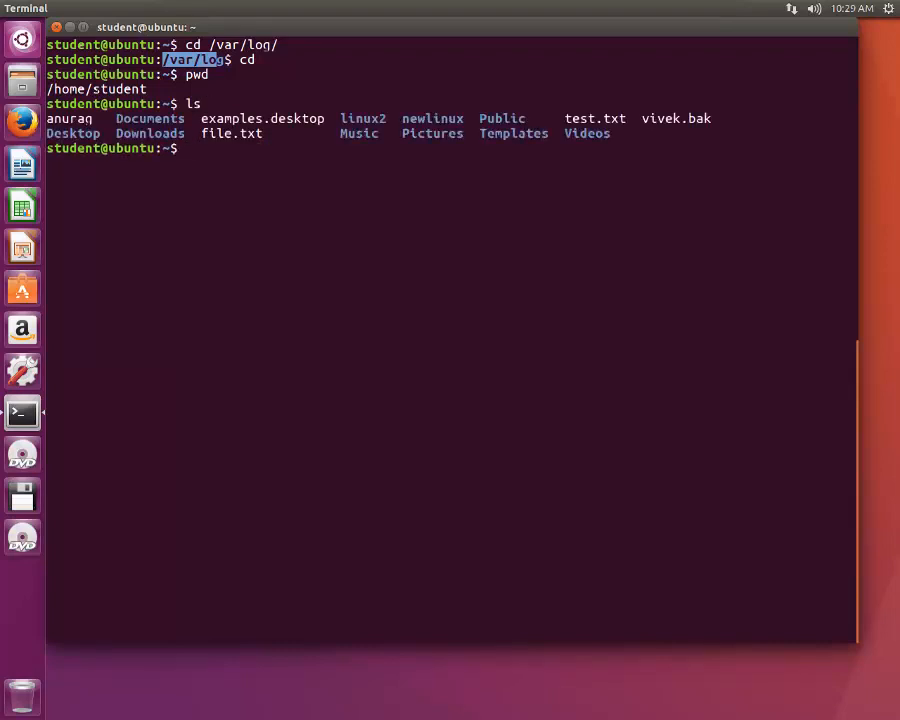
# Step: Enter linux2 and list linuxol and newvivek, then start typing cd .
pyautogui.write('cd')
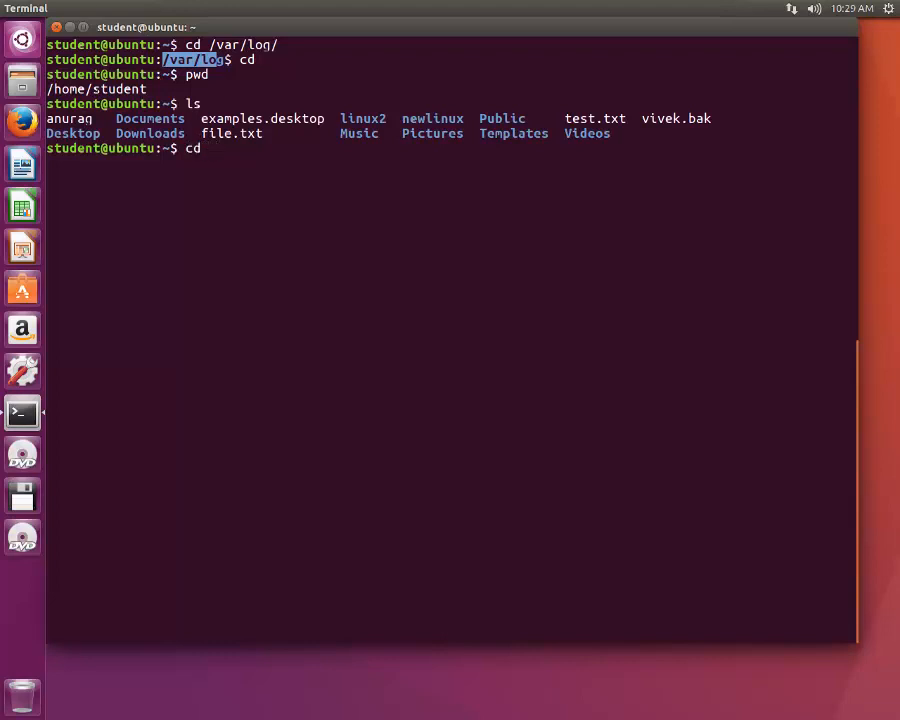
pyautogui.write('linux2/')
pyautogui.write('ls')
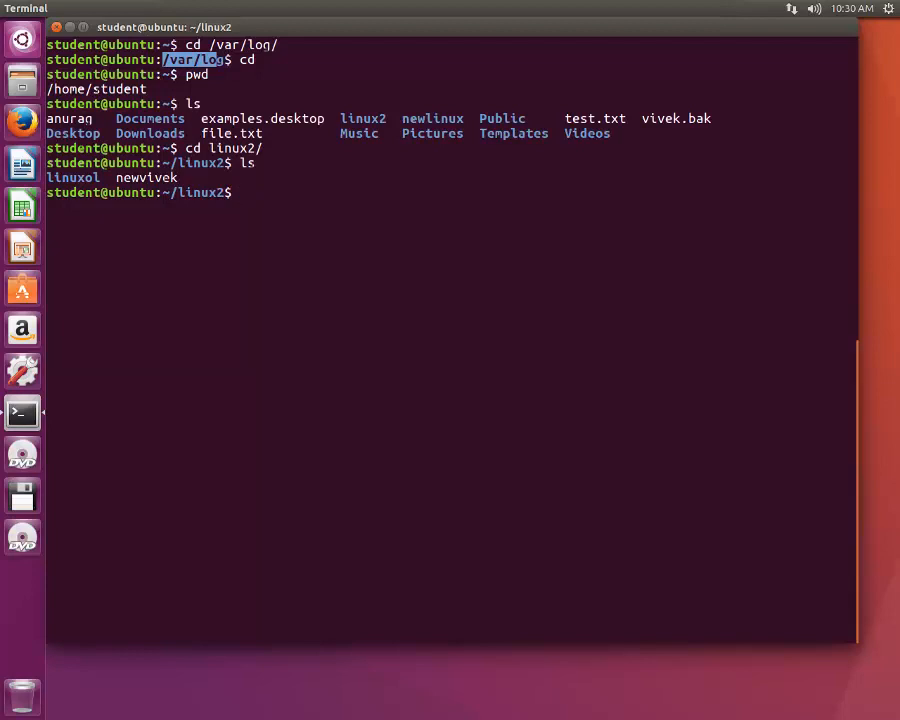
pyautogui.write('cd')
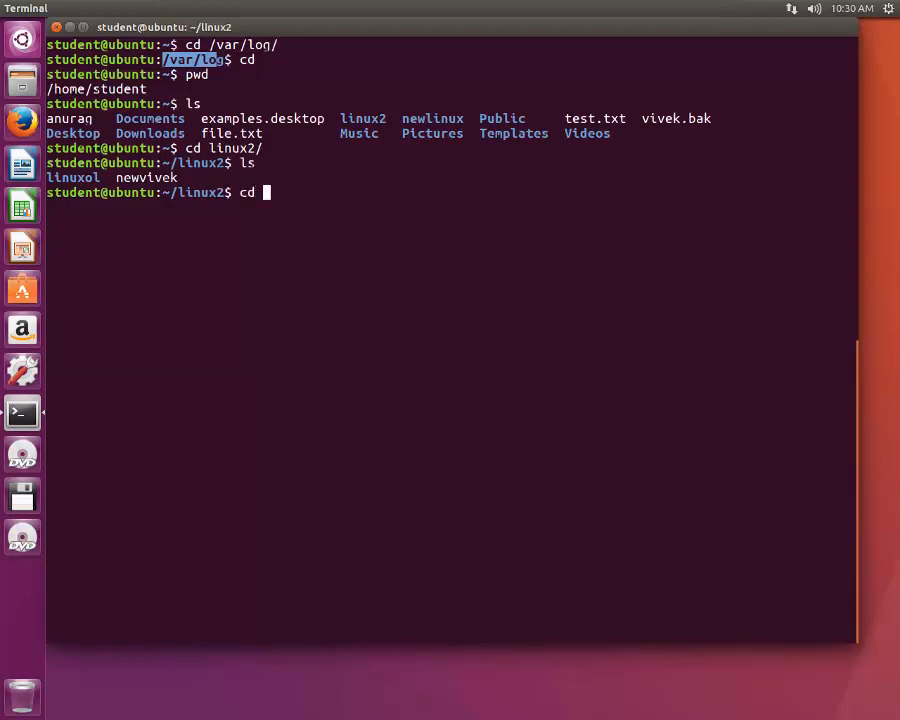
pyautogui.write('..')
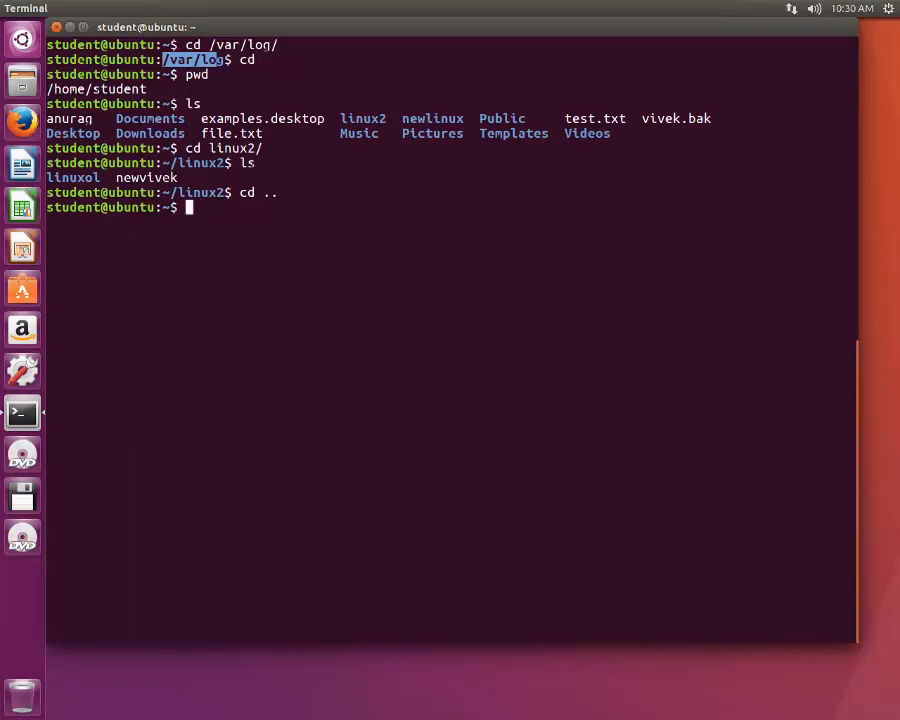
# Step: Move from linux2 into ../Pictures using Tab completion and confirm /home/student/Pictures
pyautogui.write('cd linux2/')
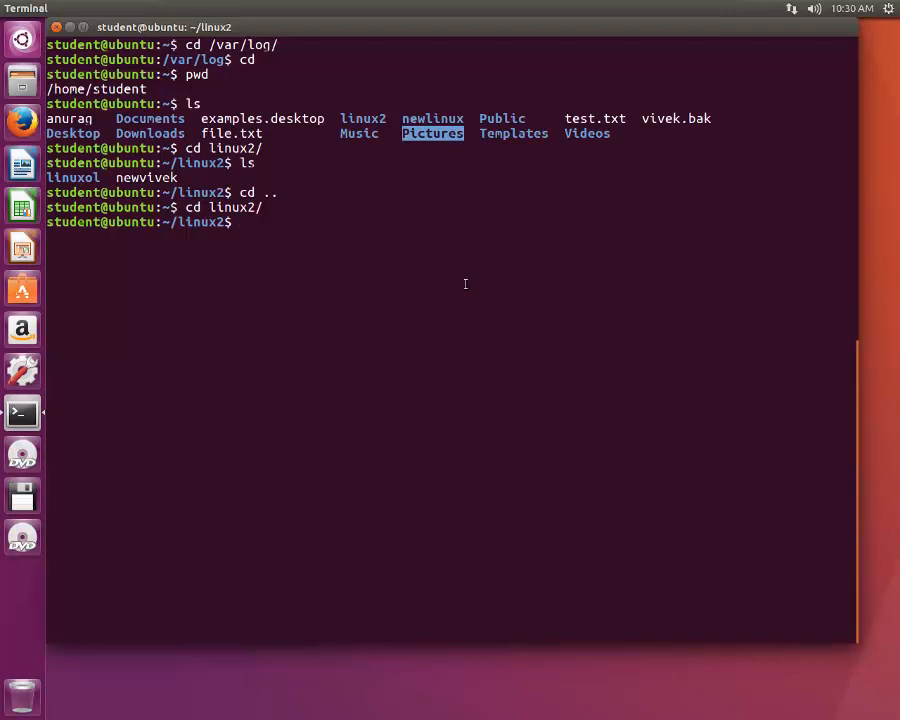
pyautogui.write('cd ..')
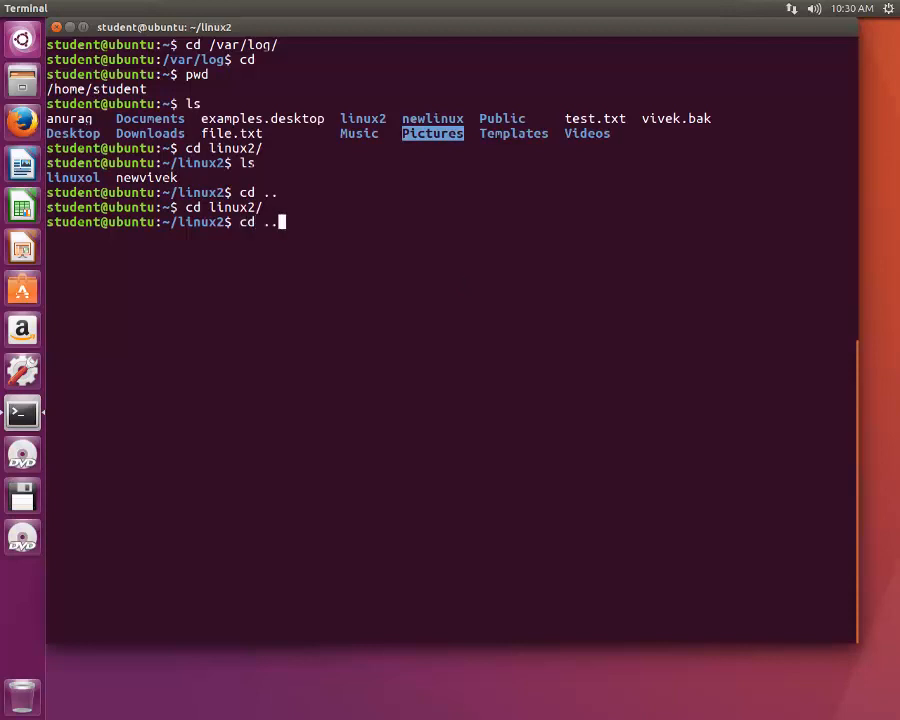
pyautogui.write('/')
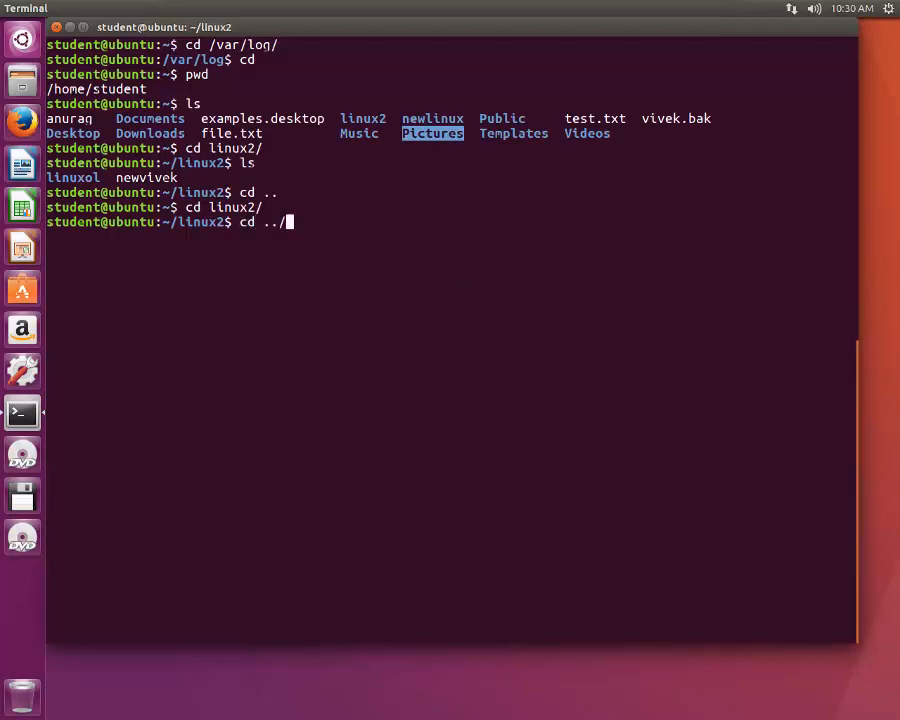
pyautogui.write('P')
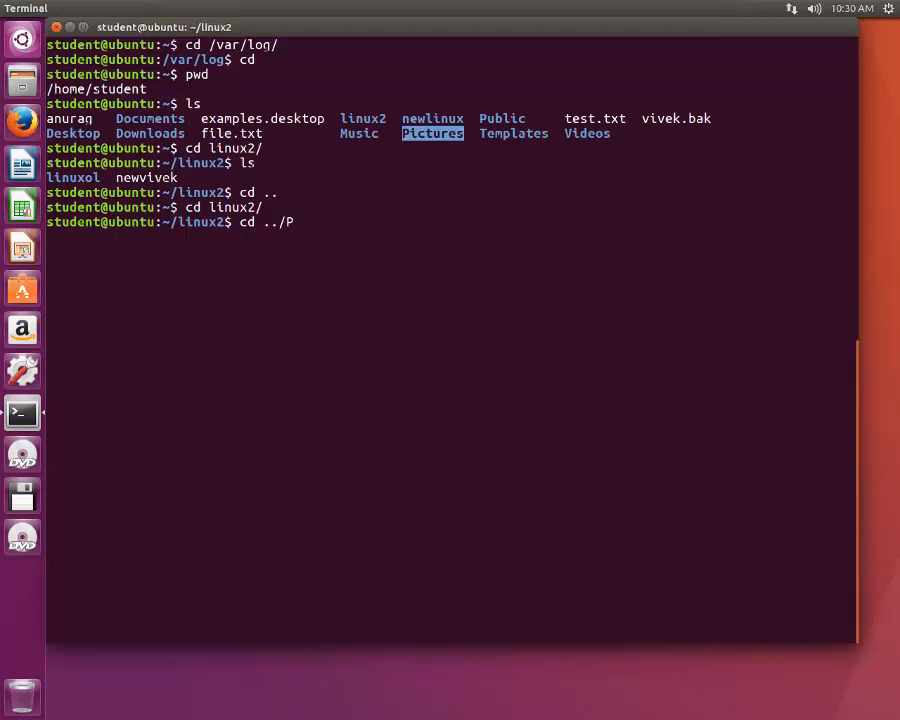
pyautogui.write('ictures/')
pyautogui.write('pwd')
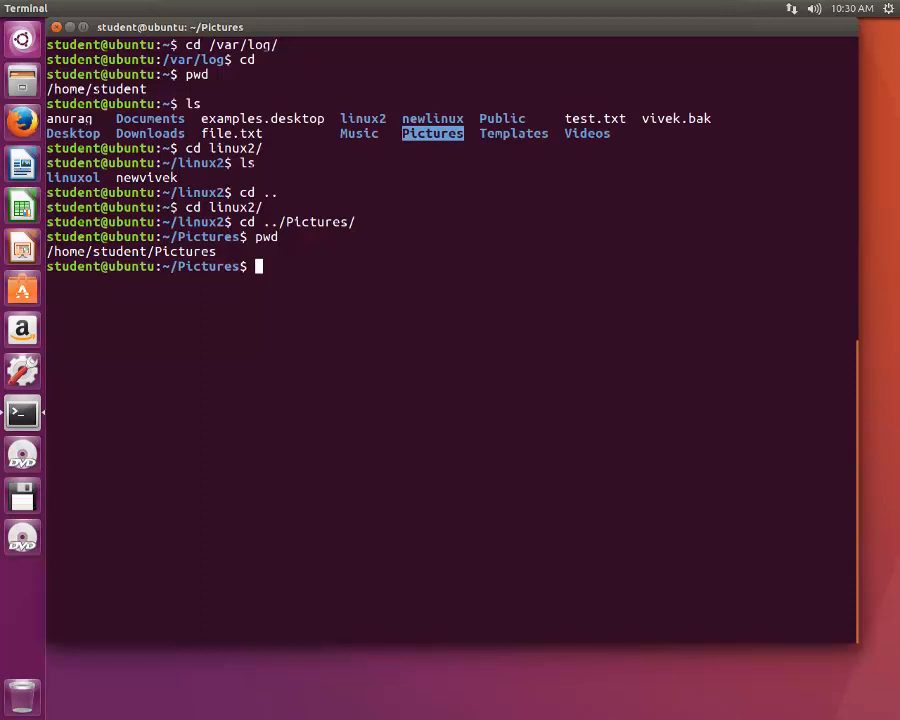
# Step: Run ls * in Pictures, return home, and list every subfolder's contents with ls *
pyautogui.write('ls *')
pyautogui.write('cd ..')
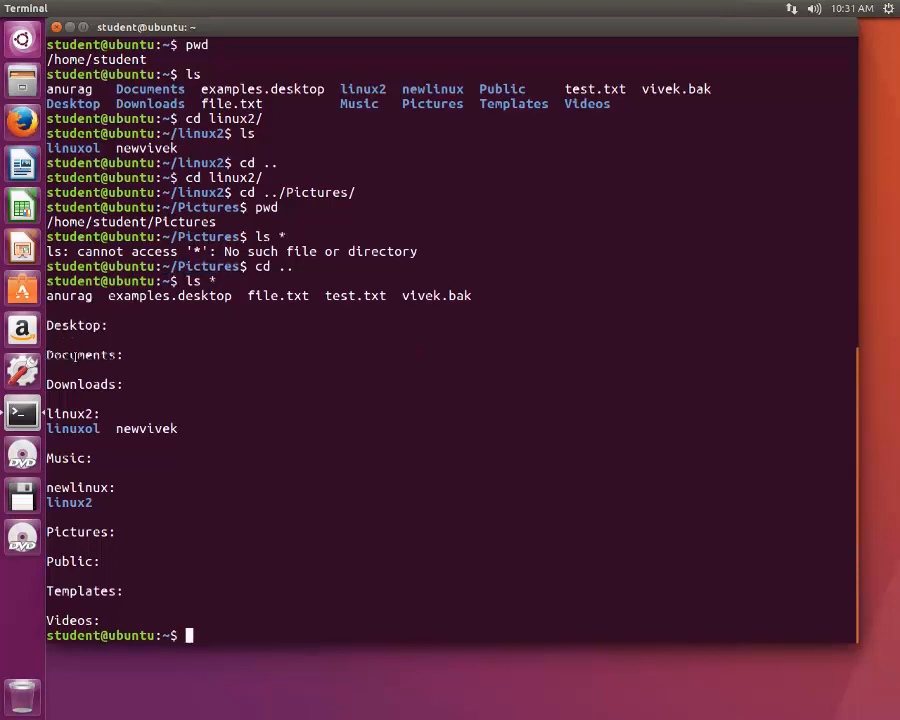
pyautogui.doubleClick(68, 412)
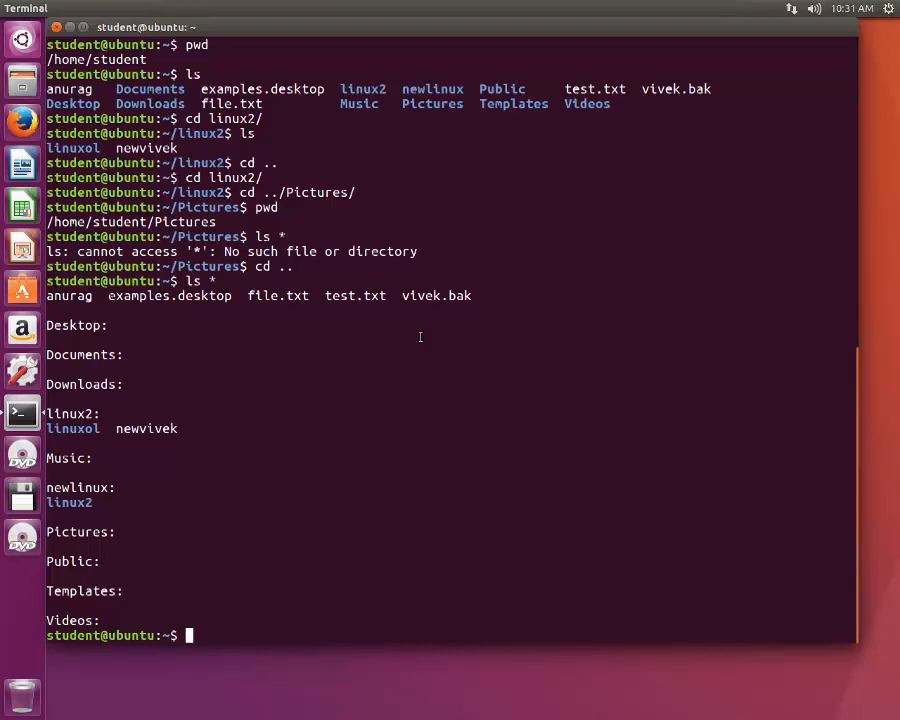
pyautogui.write('ls linux2/')
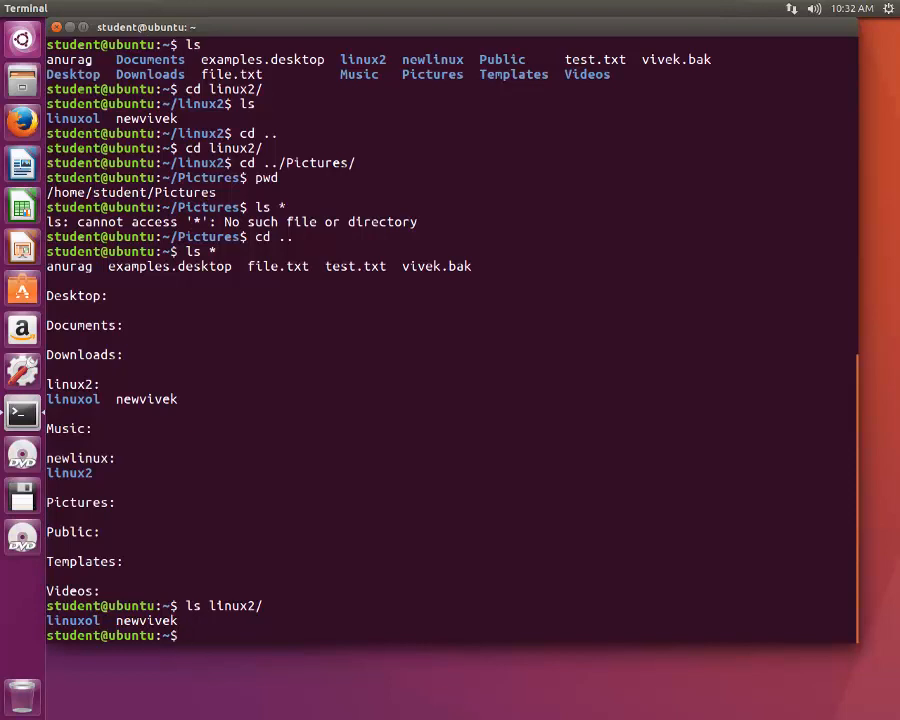
# Step: Run ls -lt linux2 for a long listing of linuxol and newvivek
pyautogui.write('ls -lt linux2/')
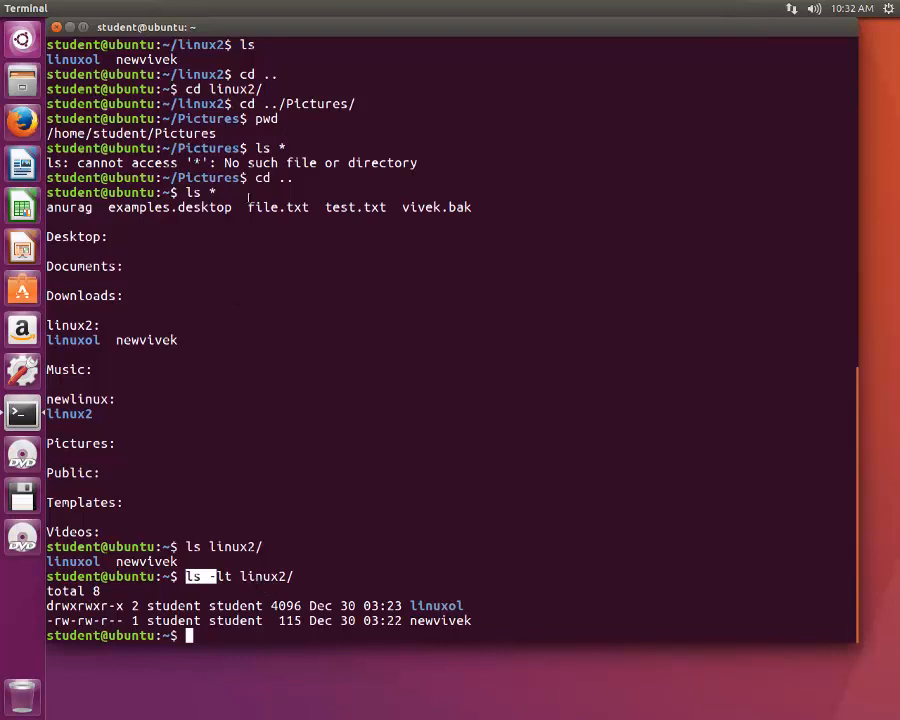
pyautogui.moveTo(436, 394)
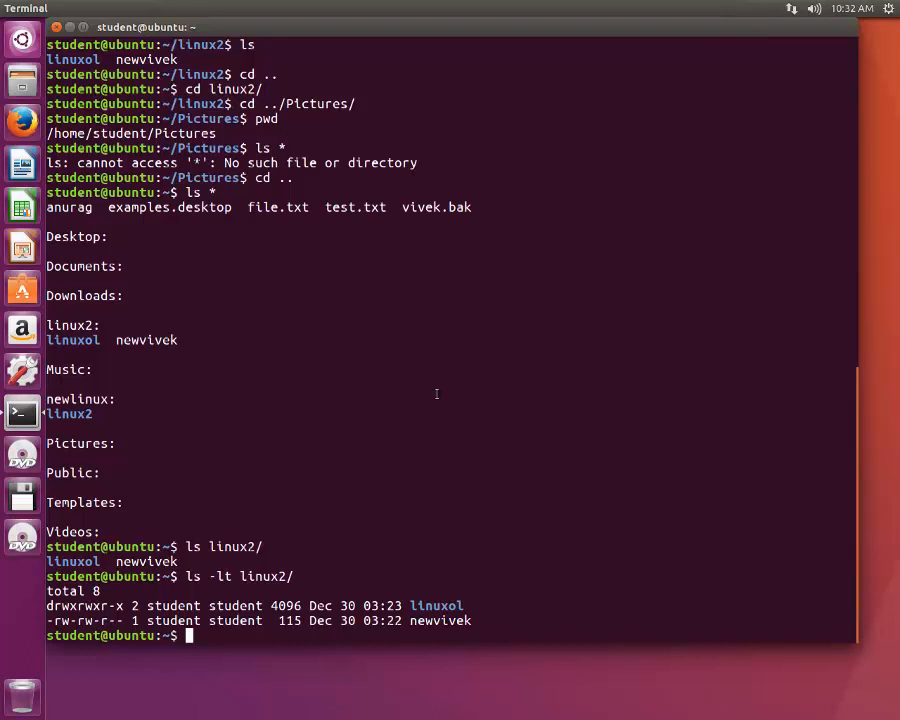
pyautogui.moveTo(472, 42)
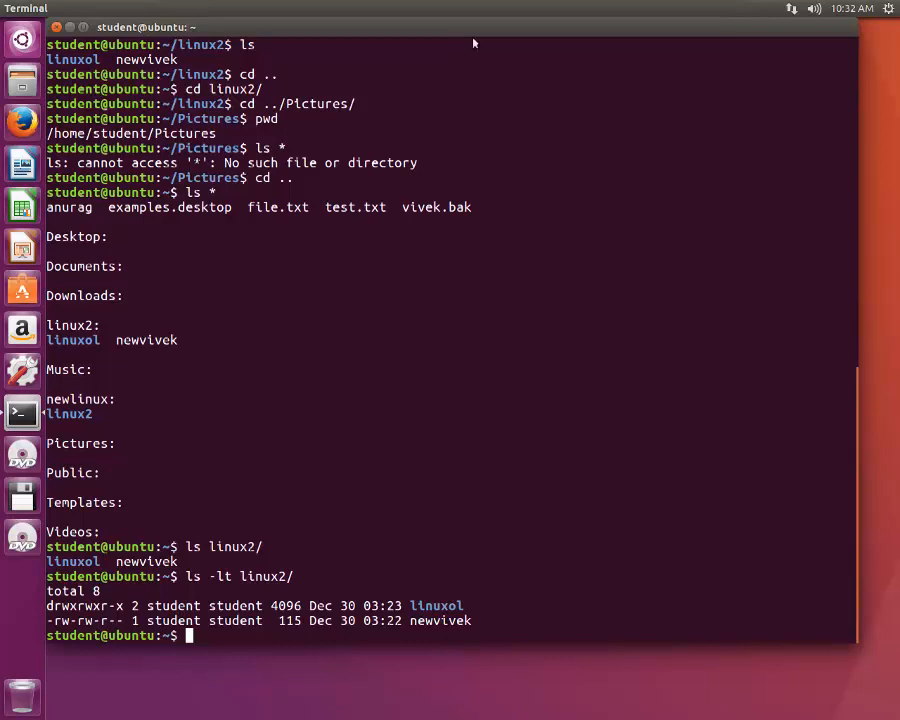